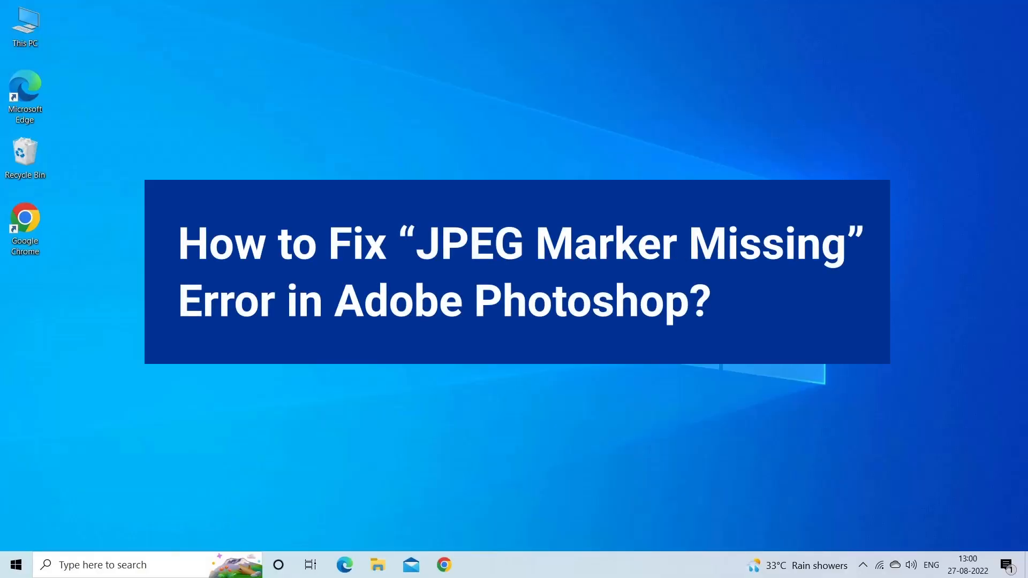
Open image.jpg from New folder in Paint via the right-click Open with menu.
click(405, 503)
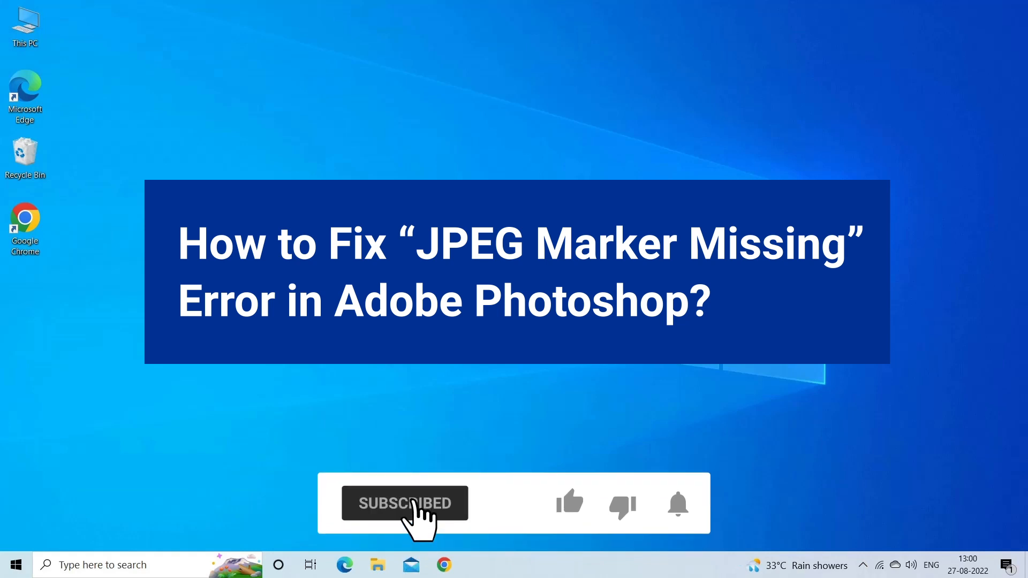
click(569, 502)
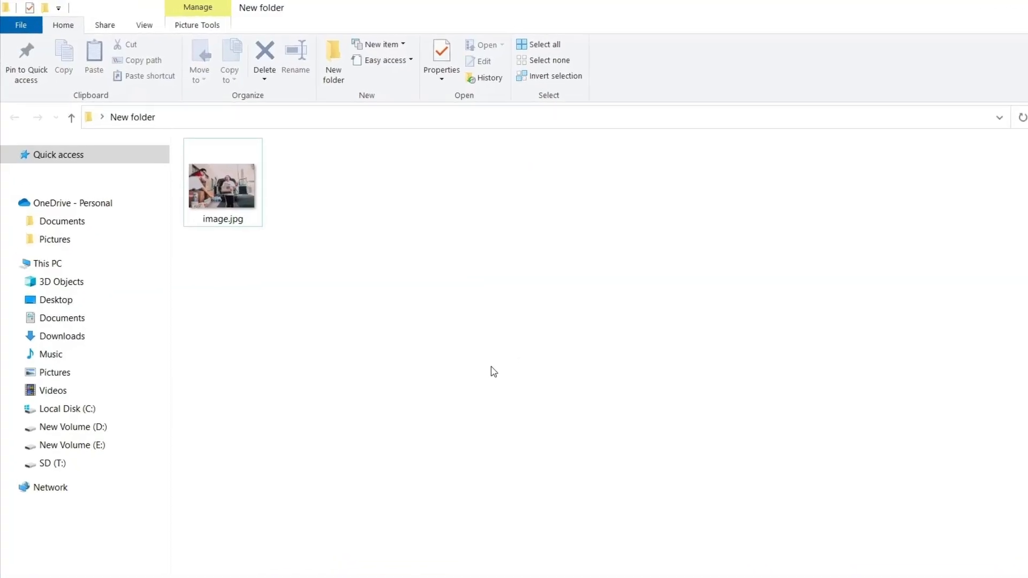
mouse_move(451, 344)
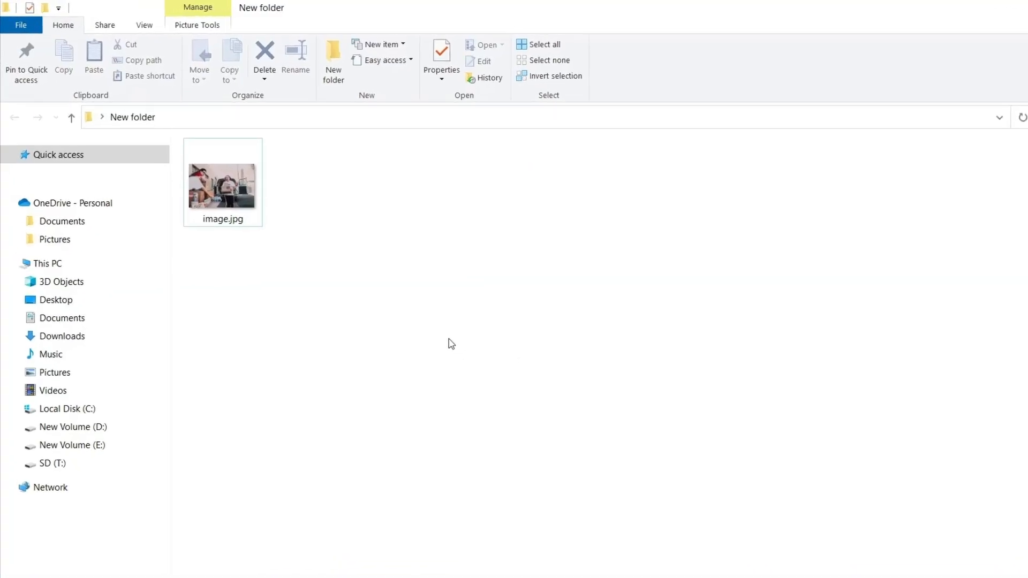
right_click(223, 182)
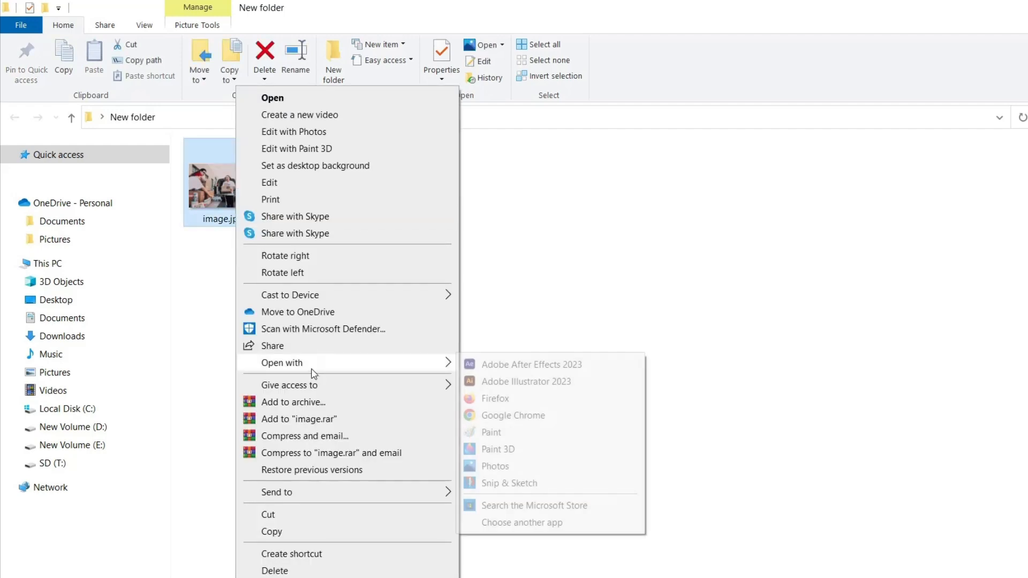
mouse_move(503, 435)
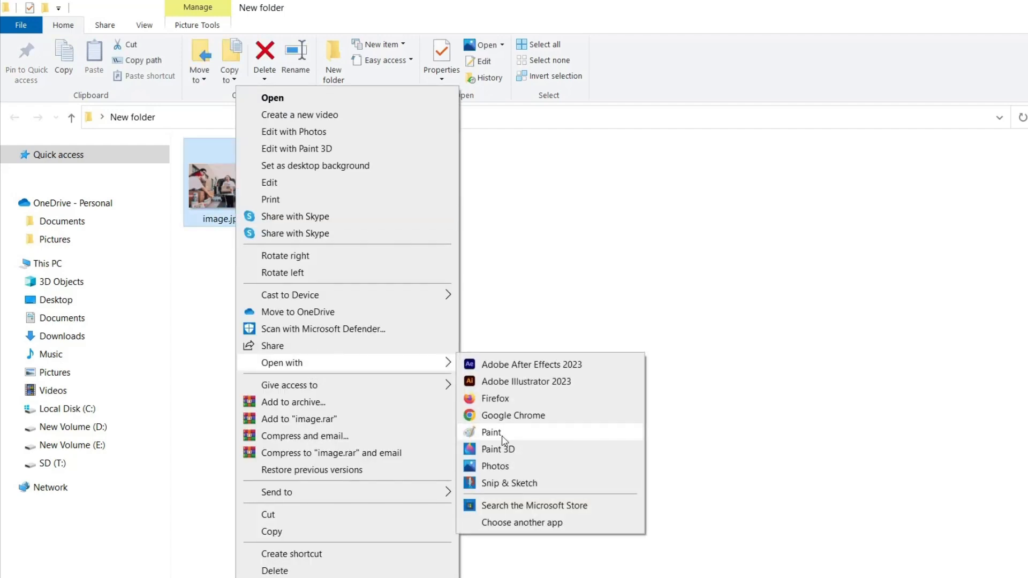
click(492, 431)
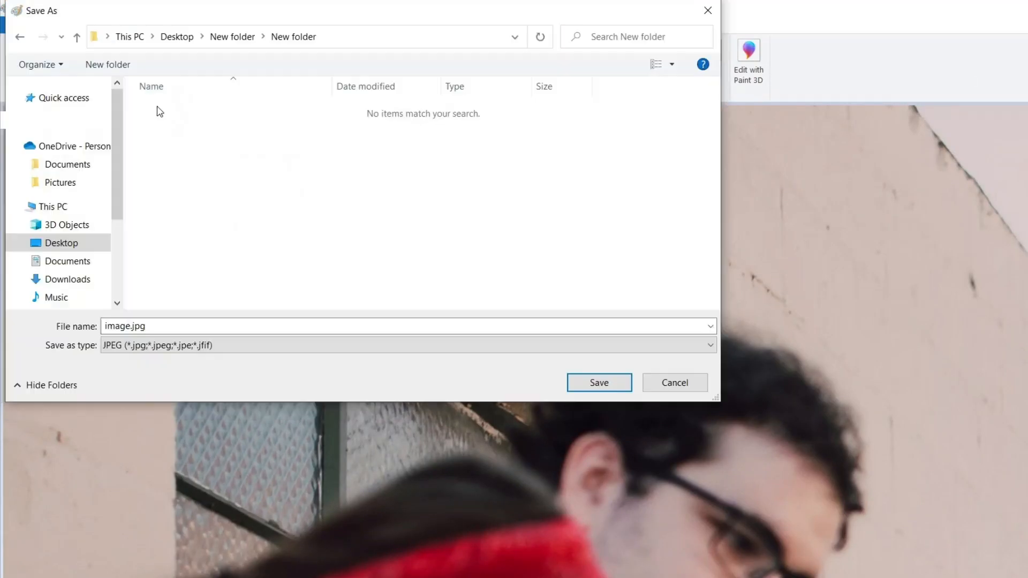
mouse_move(598, 382)
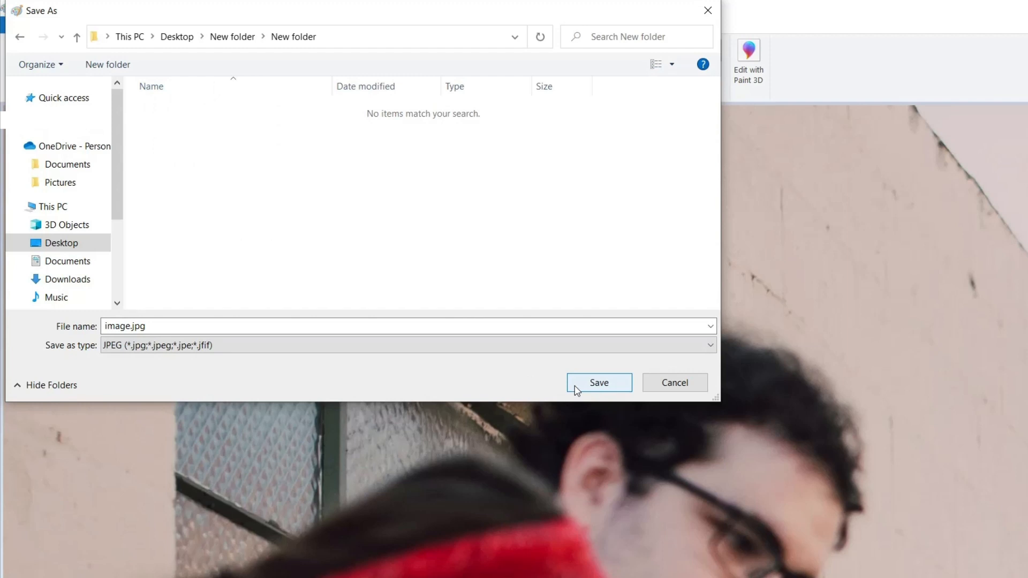
Save the photo again as image.jpg in JPEG format.
click(598, 382)
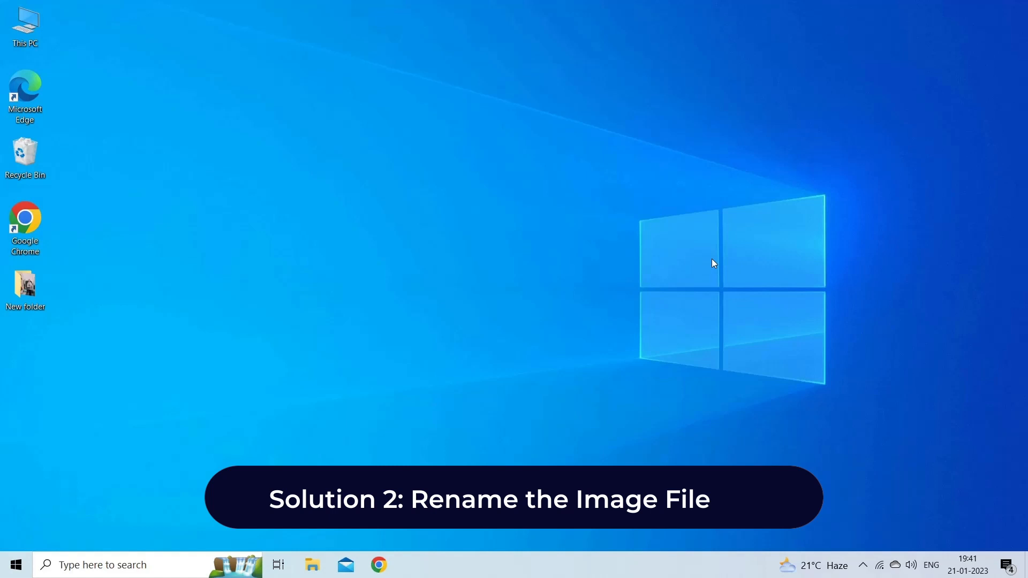
mouse_move(540, 271)
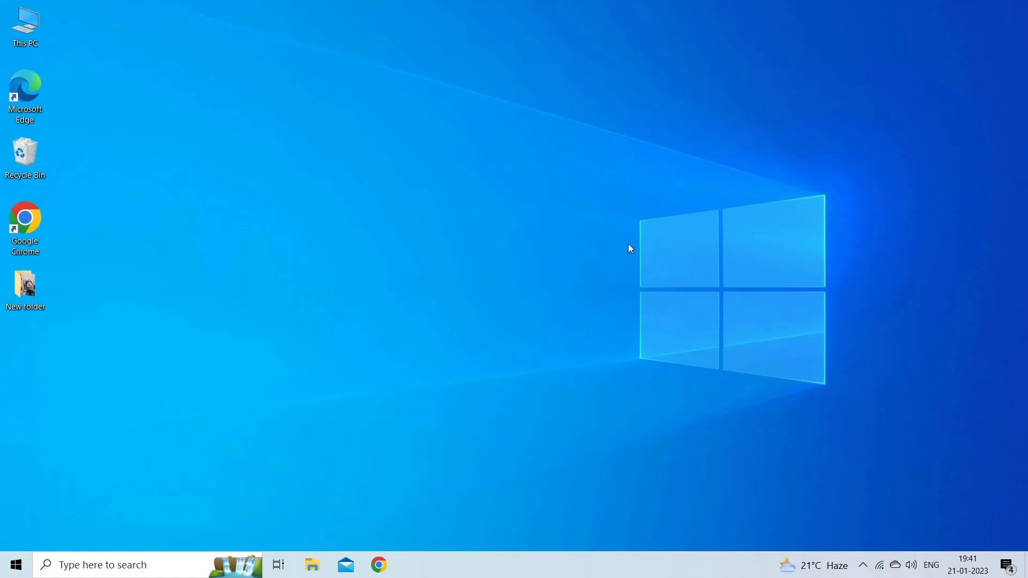
Open New folder from the desktop and start renaming the photo to 'new im...'.
double_click(25, 284)
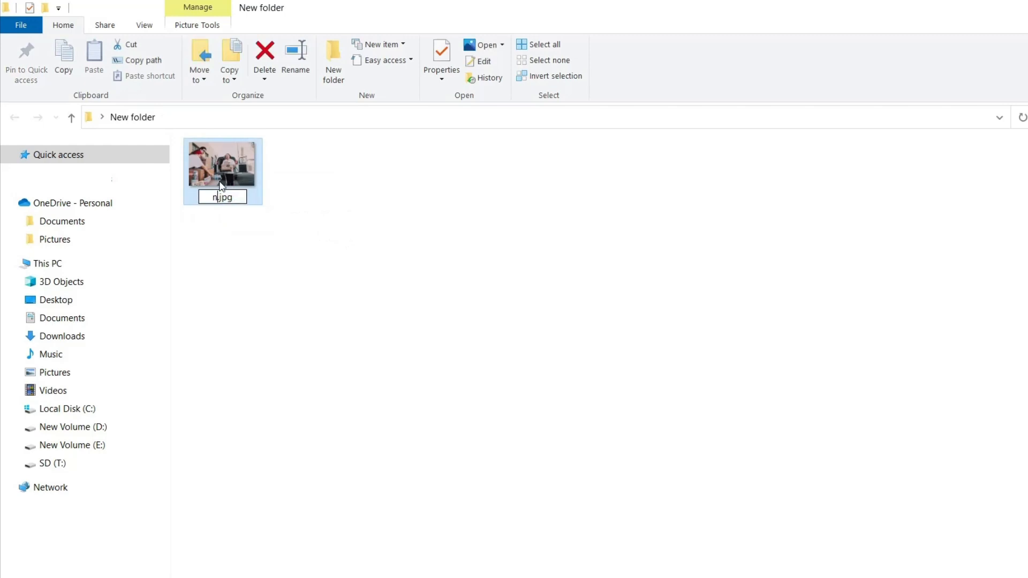
text(new im)
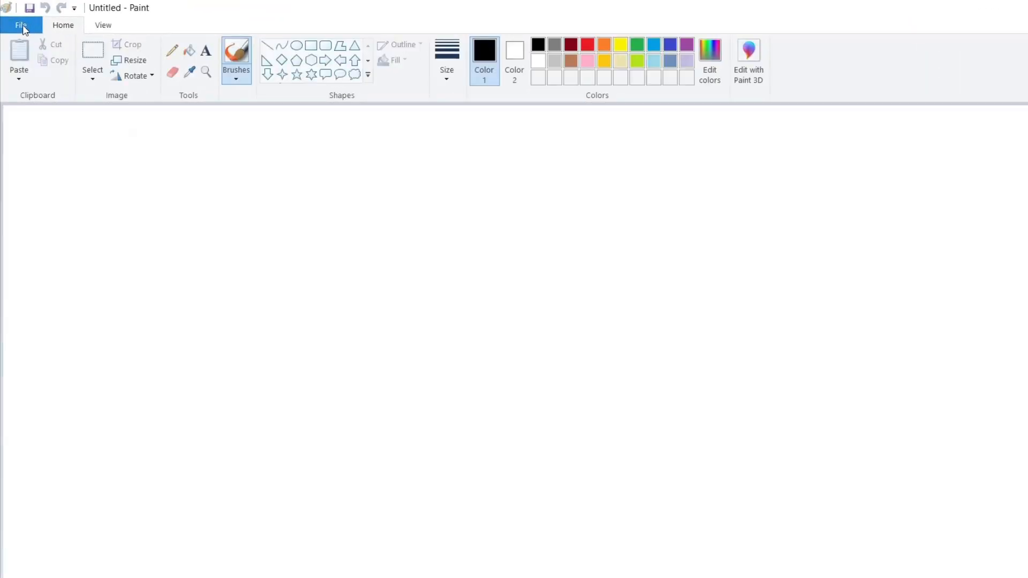
Load new image.jpg in Paint and head to File to re-save it as a JPEG picture.
click(21, 25)
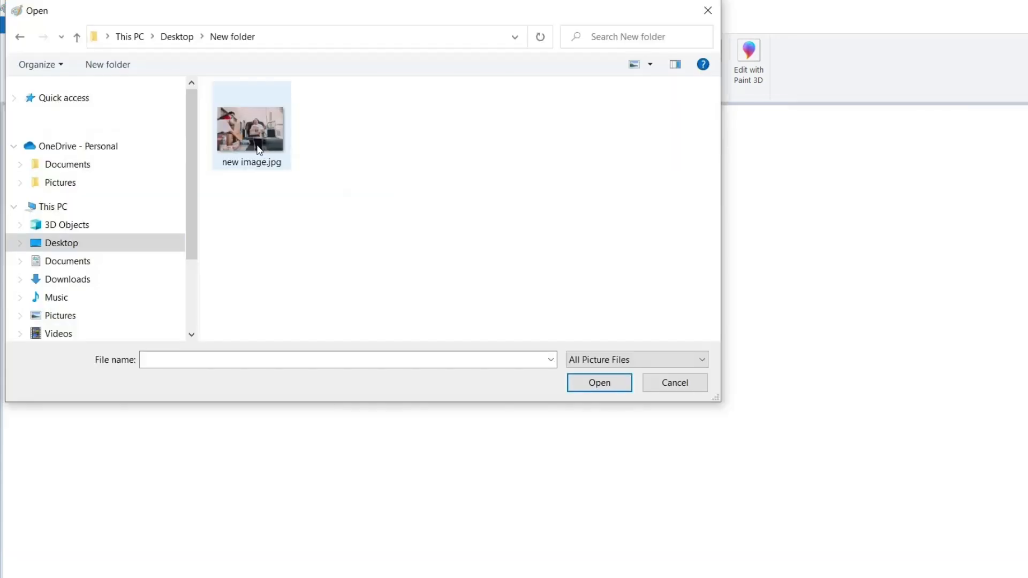
click(673, 383)
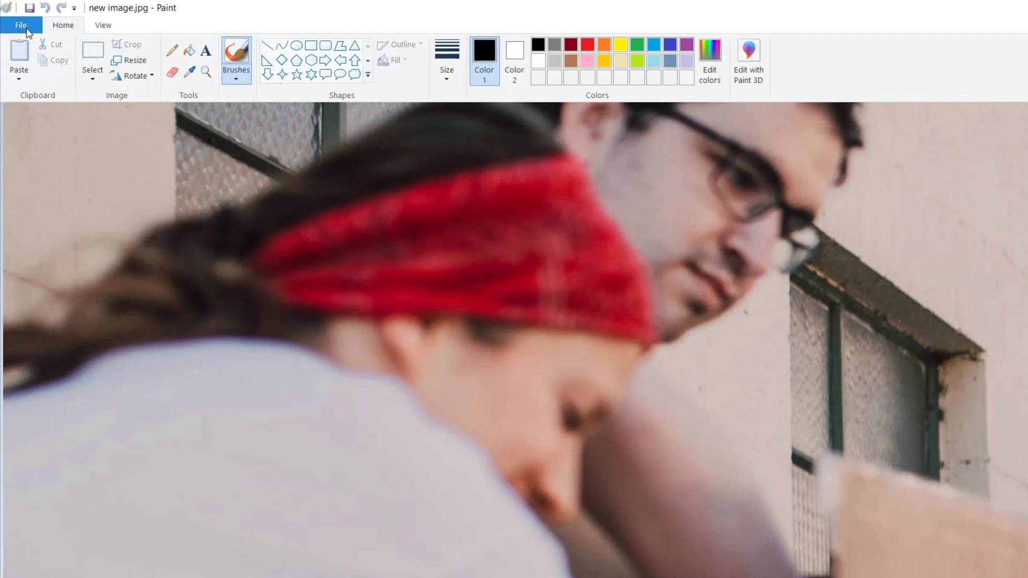
click(21, 24)
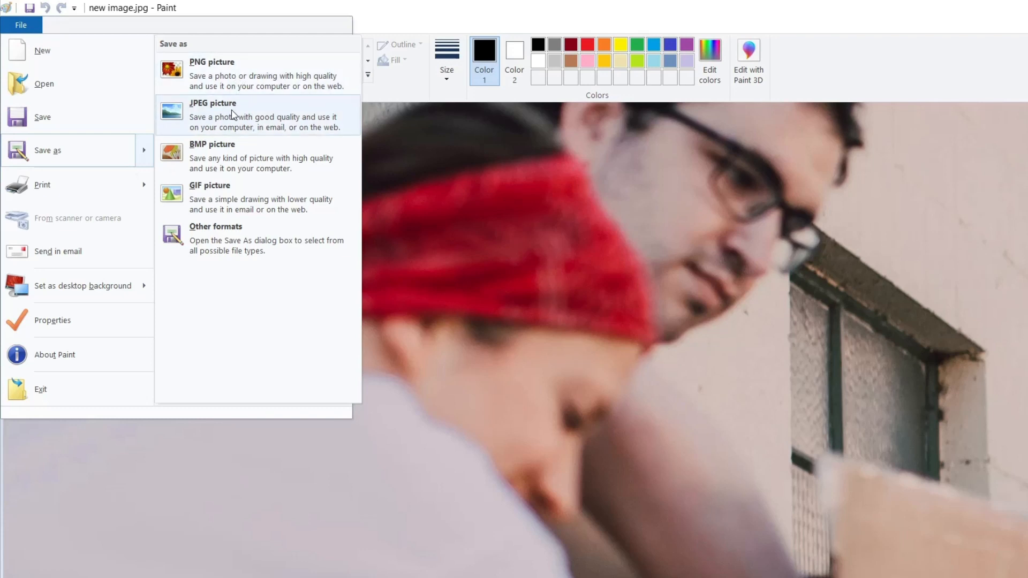
mouse_move(262, 77)
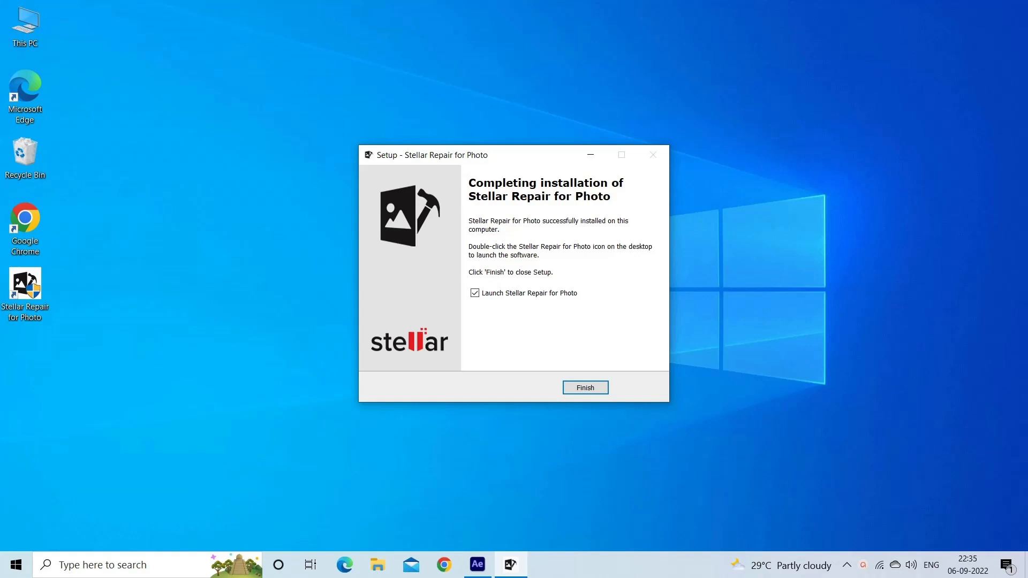
Launch the repair app and add New Pic.jpg from USB (T:) to the repair list.
click(585, 388)
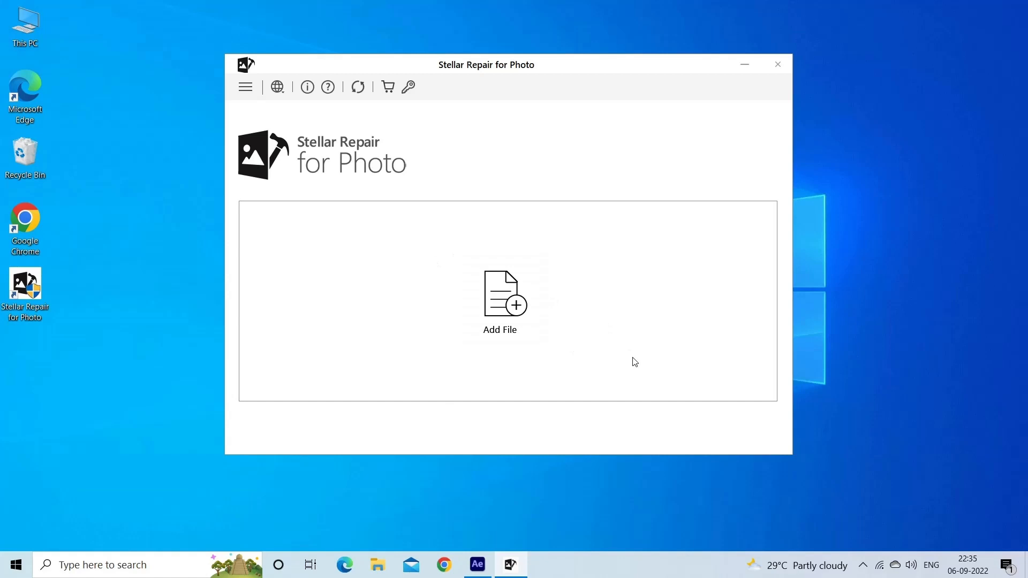
click(500, 302)
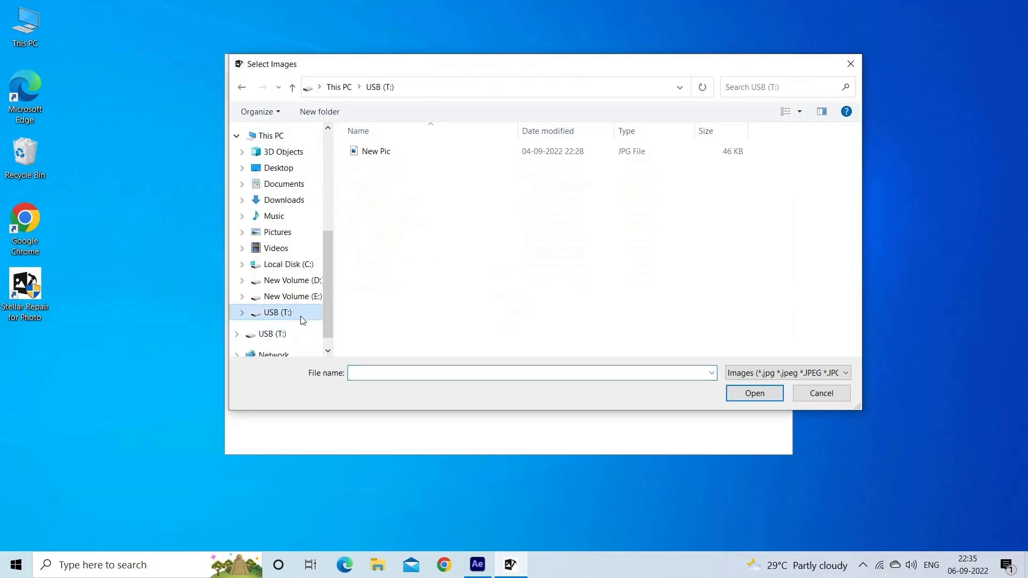
click(375, 151)
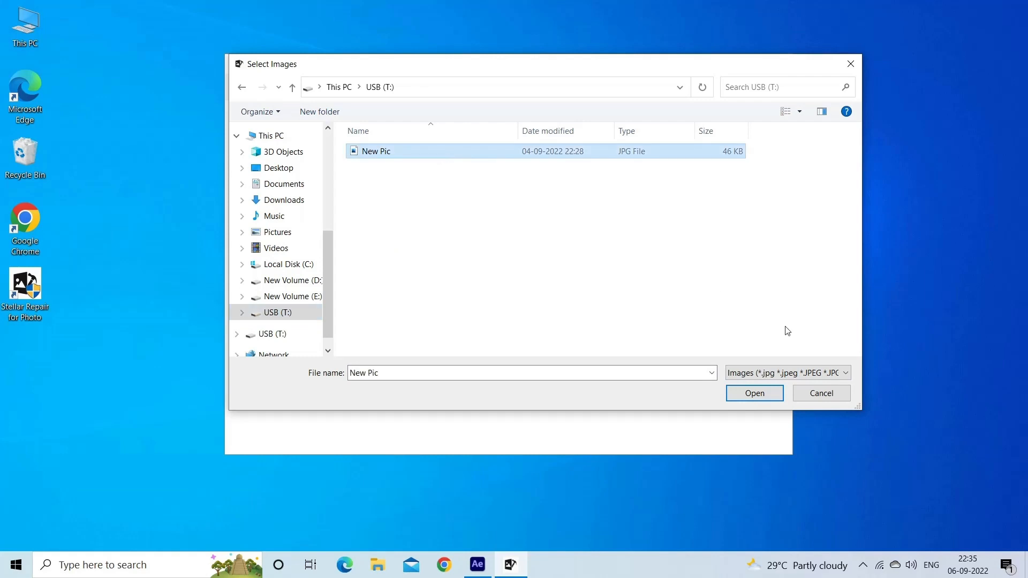
click(754, 393)
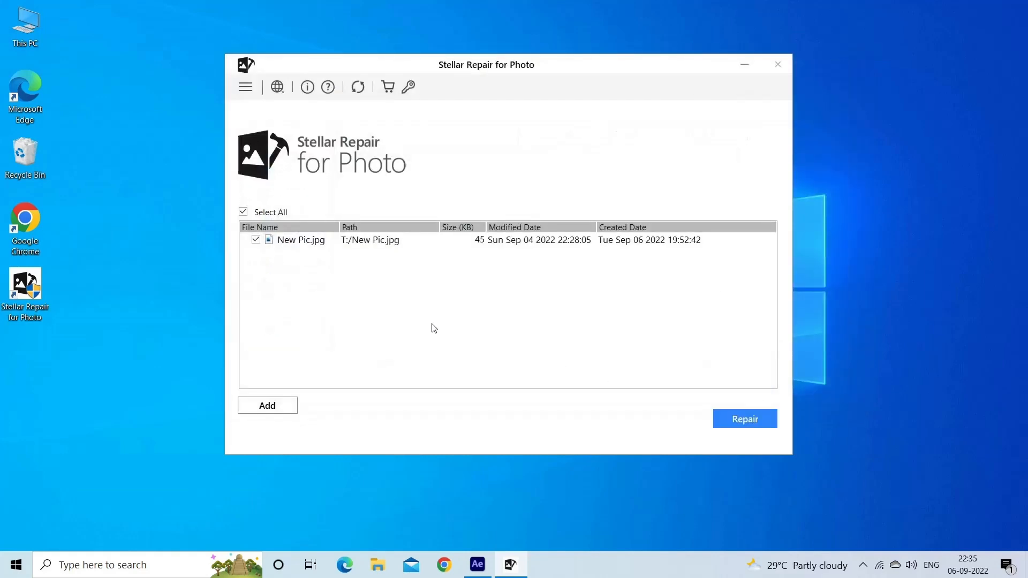
mouse_move(450, 323)
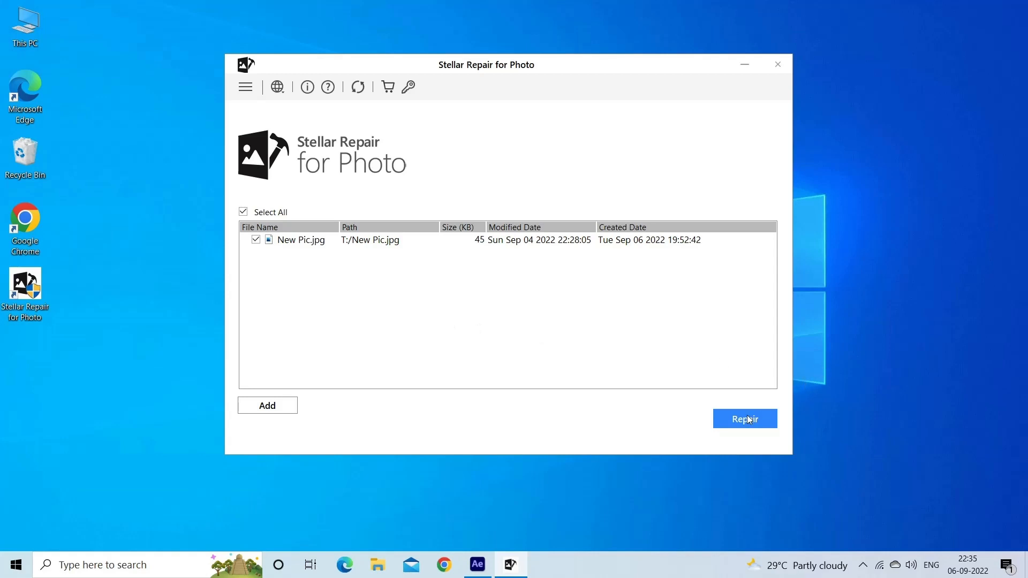
Acknowledge the Repair Complete notice and save the repaired New Pic.jpg.
click(744, 418)
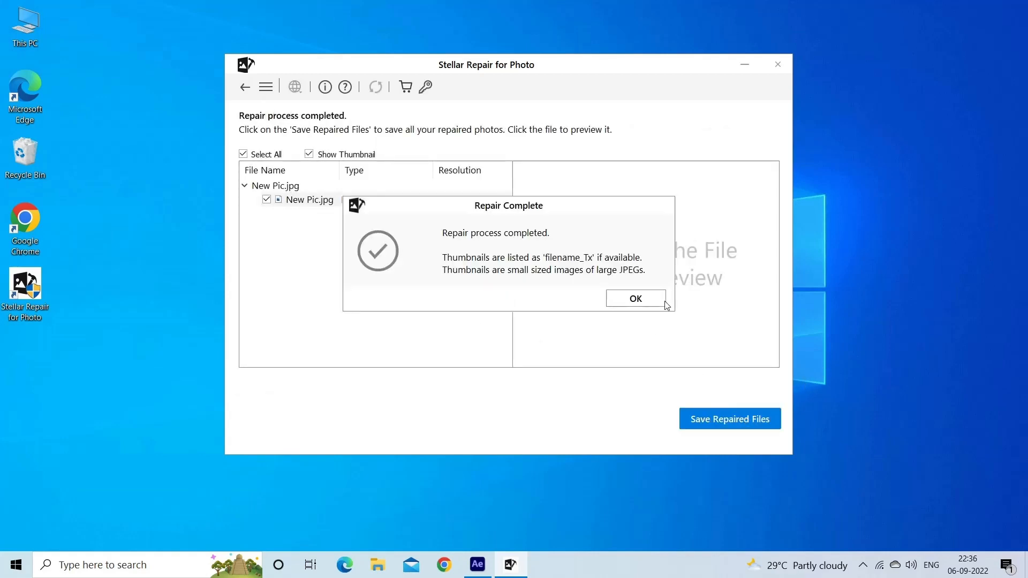
mouse_move(655, 303)
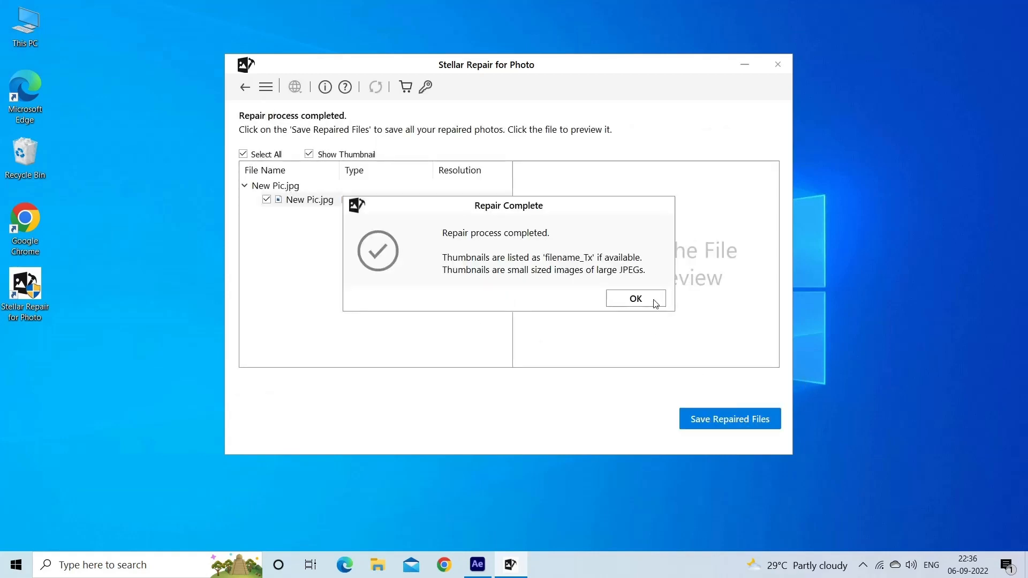
click(633, 299)
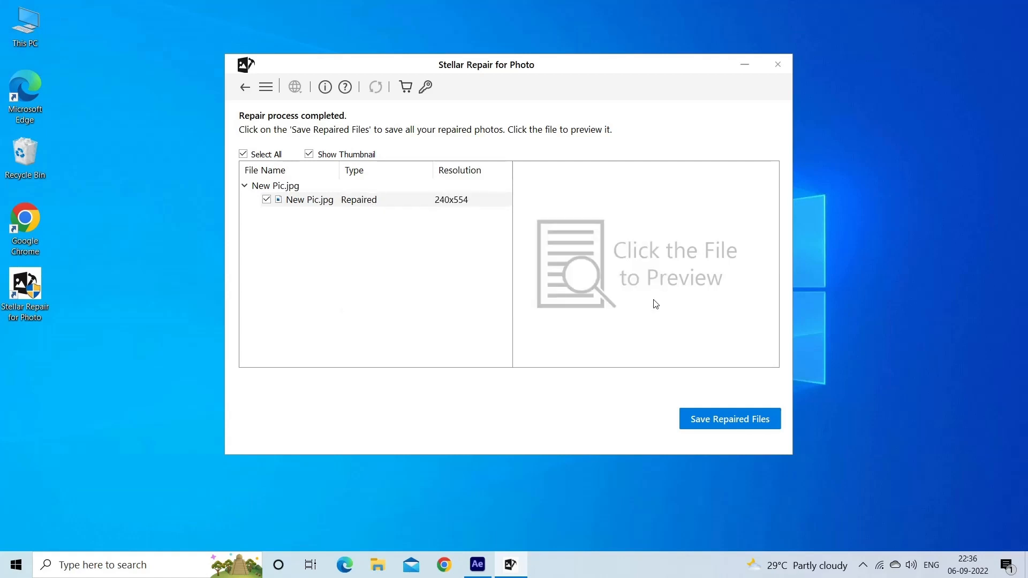
mouse_move(724, 426)
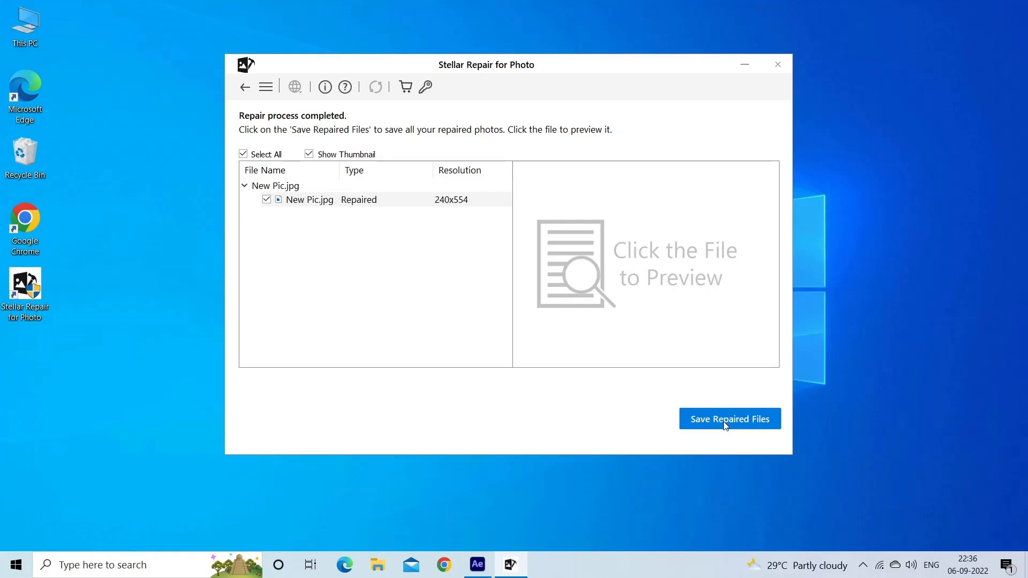
click(777, 65)
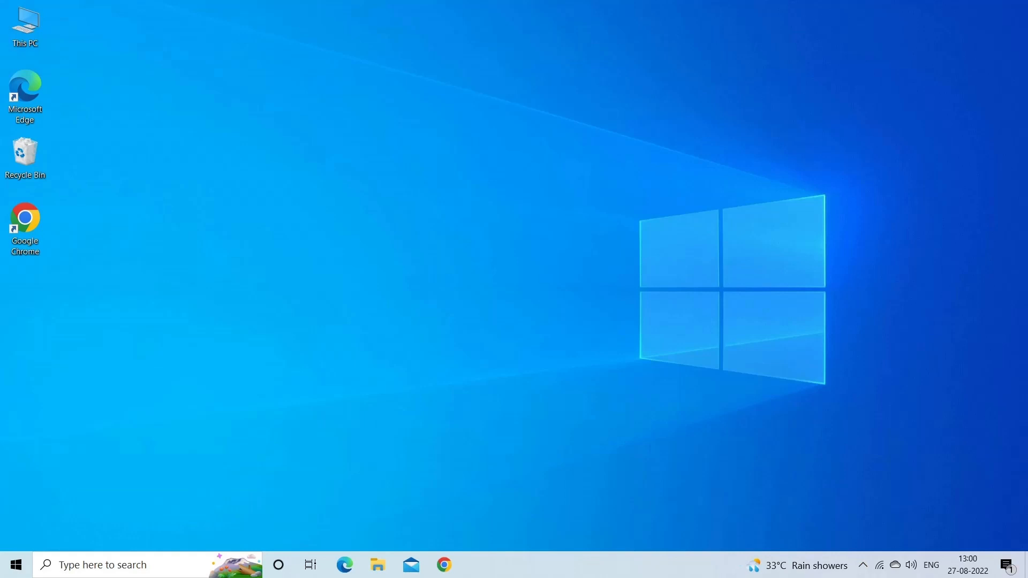
Launch Free Hex Editor Neo from its desktop shortcut.
double_click(25, 355)
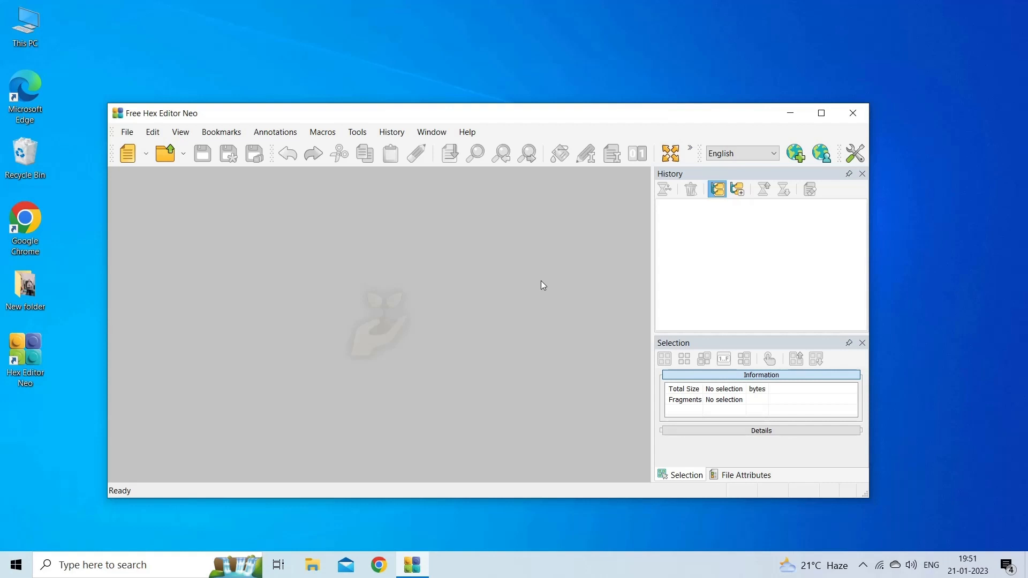
mouse_move(543, 283)
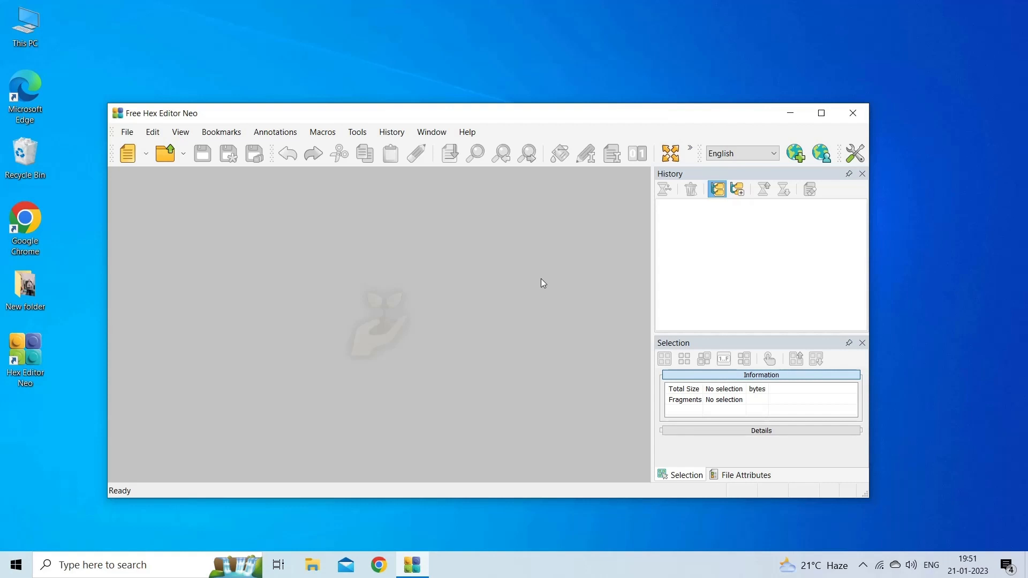
Open new image.jpg in the hex editor to view its ff d8 ff e0 header bytes.
click(126, 131)
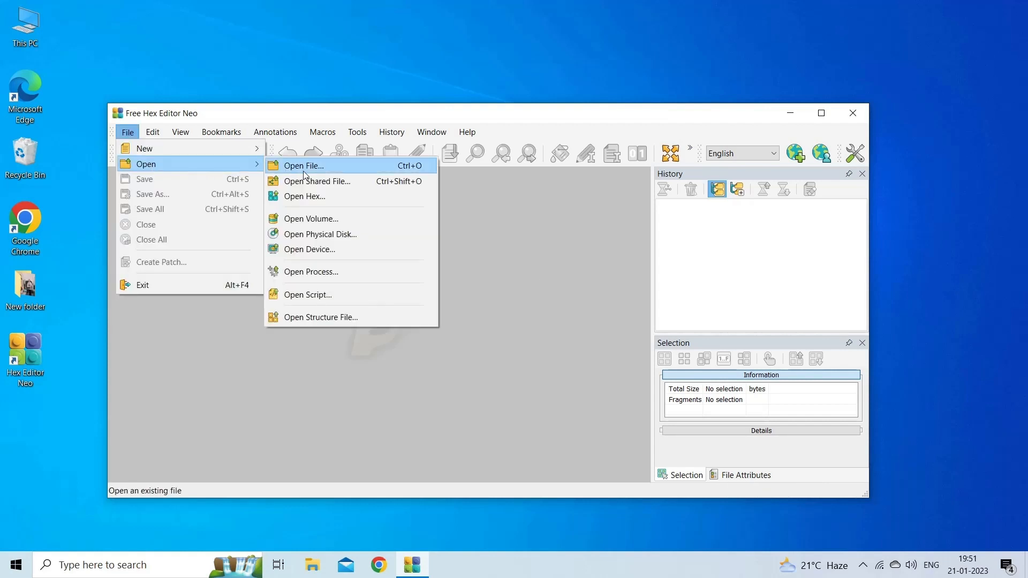
click(303, 165)
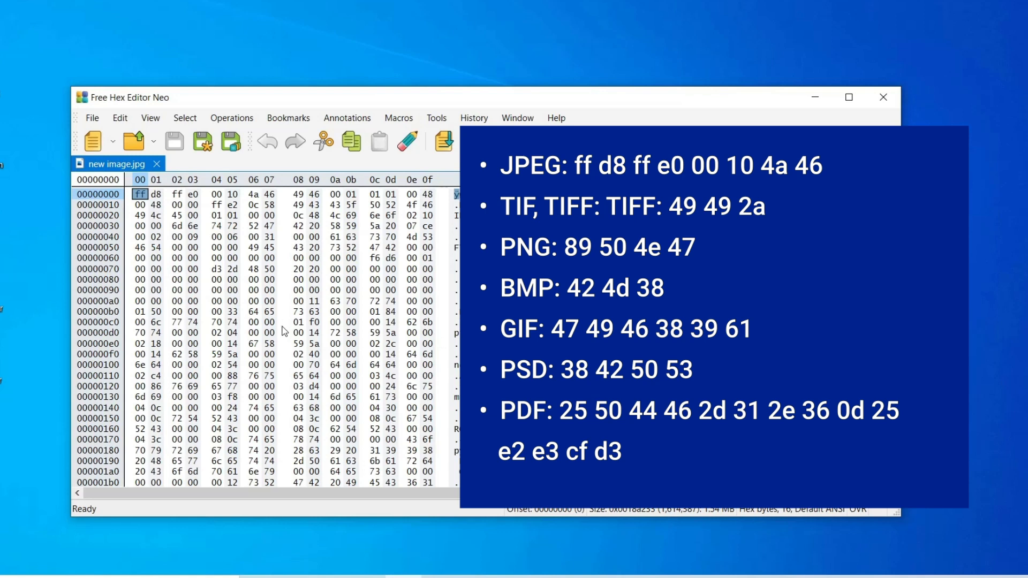
click(155, 194)
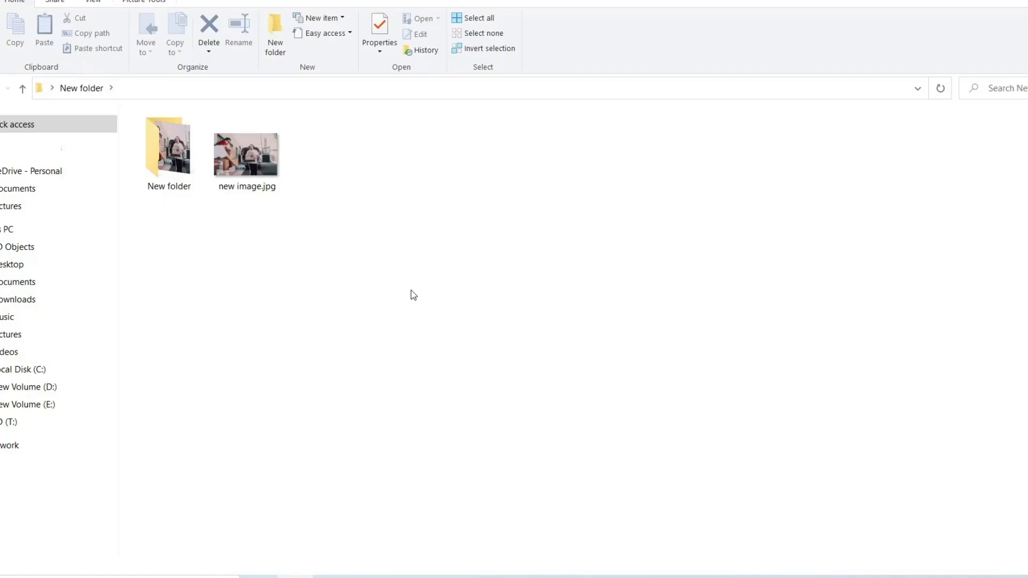
mouse_move(355, 264)
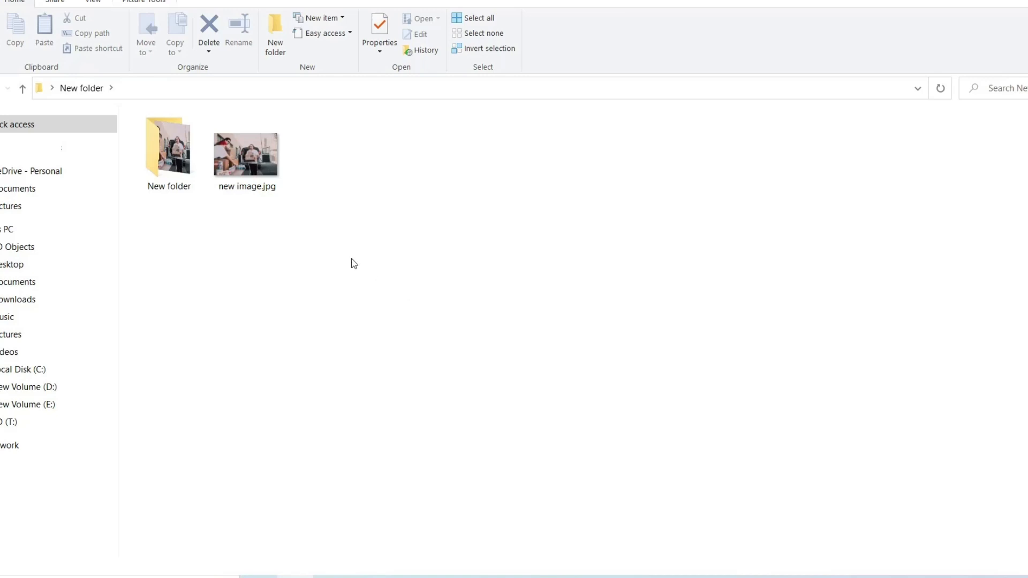
Rename new image.jpg to .png, confirm the extension warning, and show file name extensions.
click(238, 33)
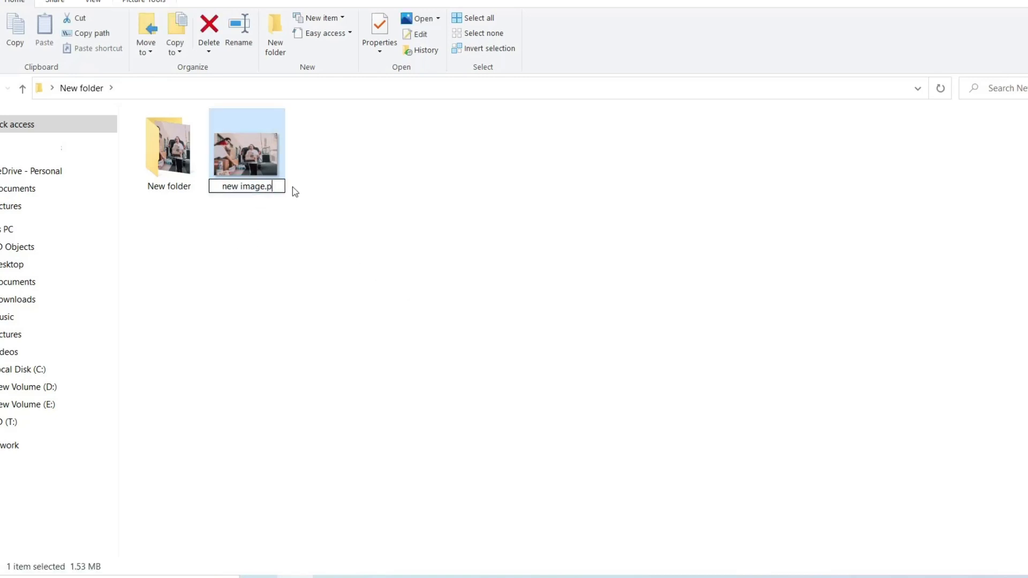
key(Enter)
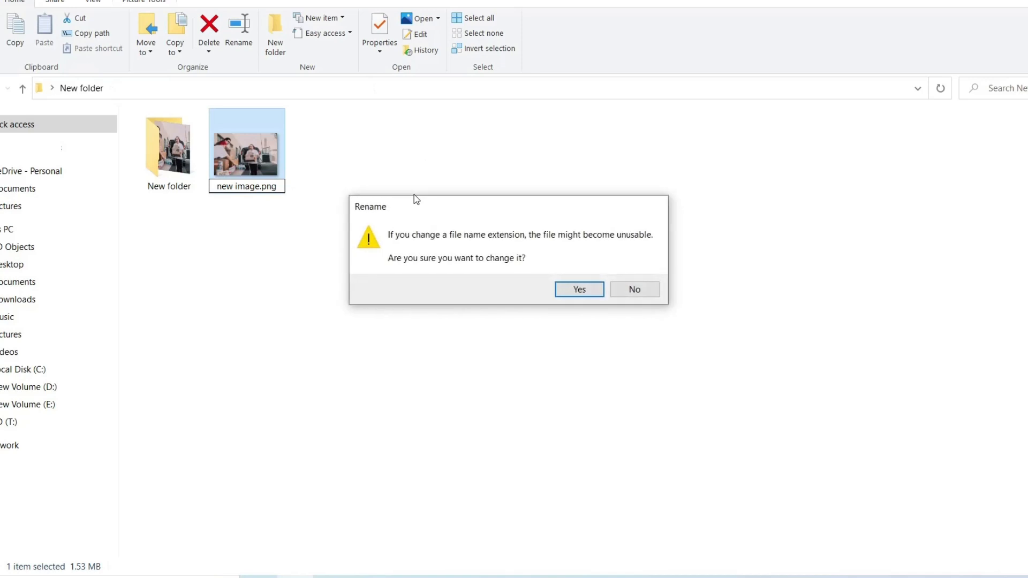
click(578, 289)
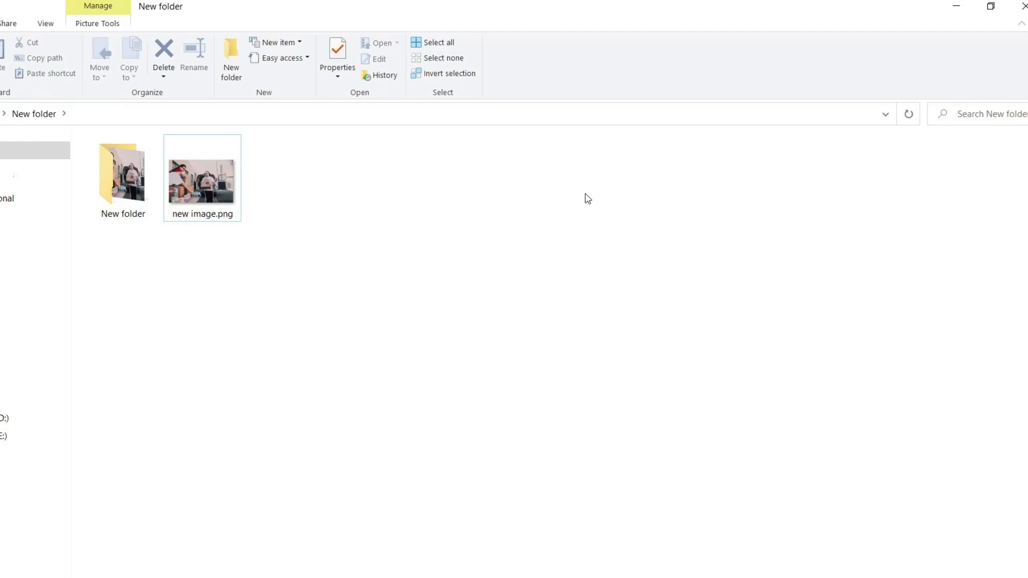
click(44, 22)
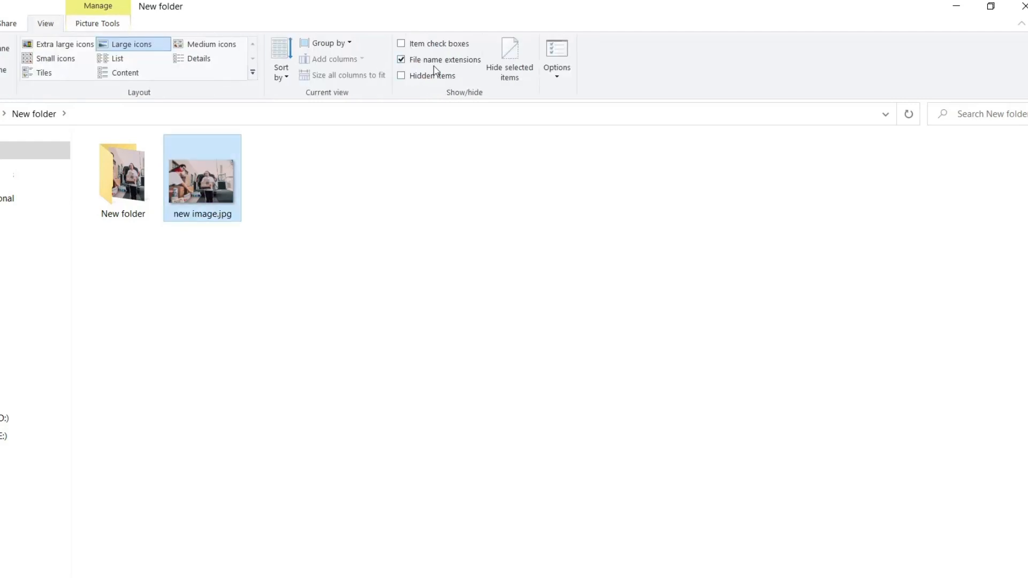
mouse_move(434, 60)
text(control)
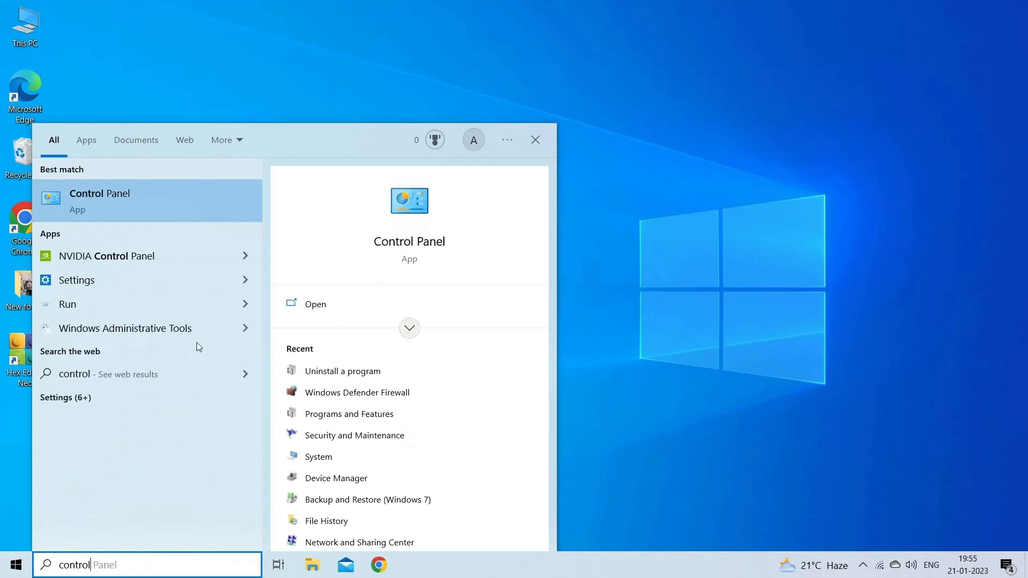
From Control Panel's Troubleshooting page, launch the Hardware and Devices troubleshooter.
click(99, 201)
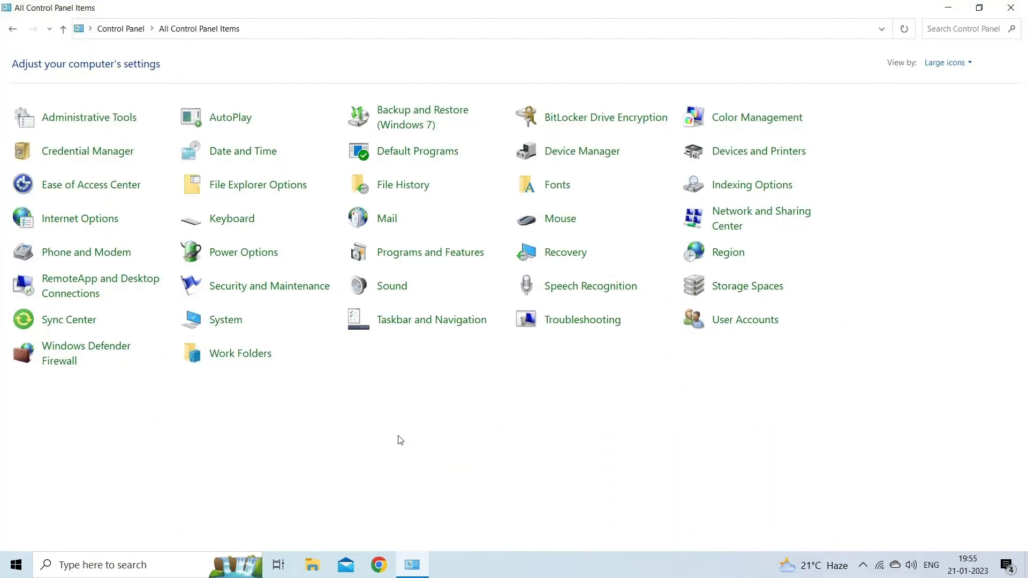
mouse_move(582, 319)
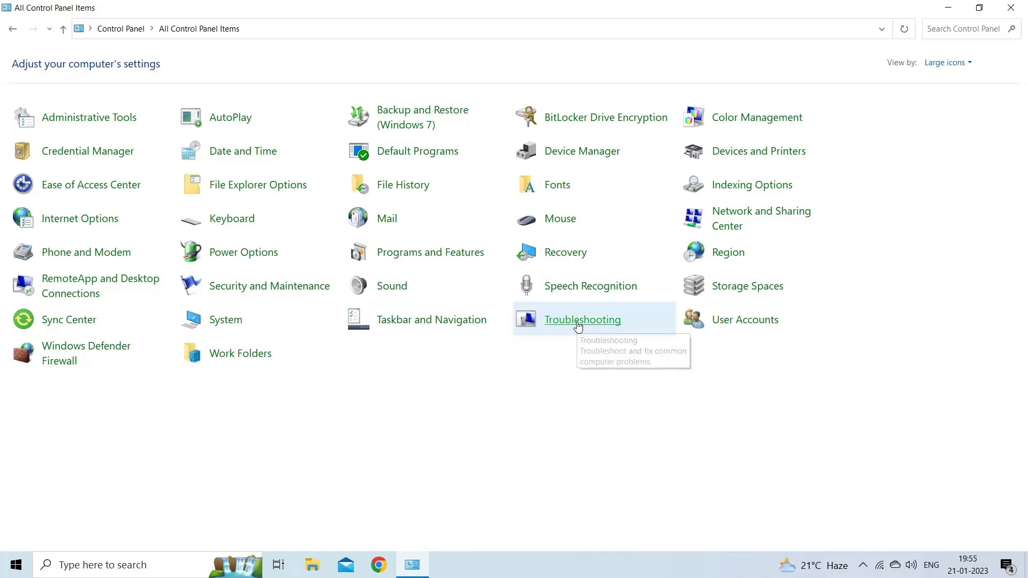
click(581, 319)
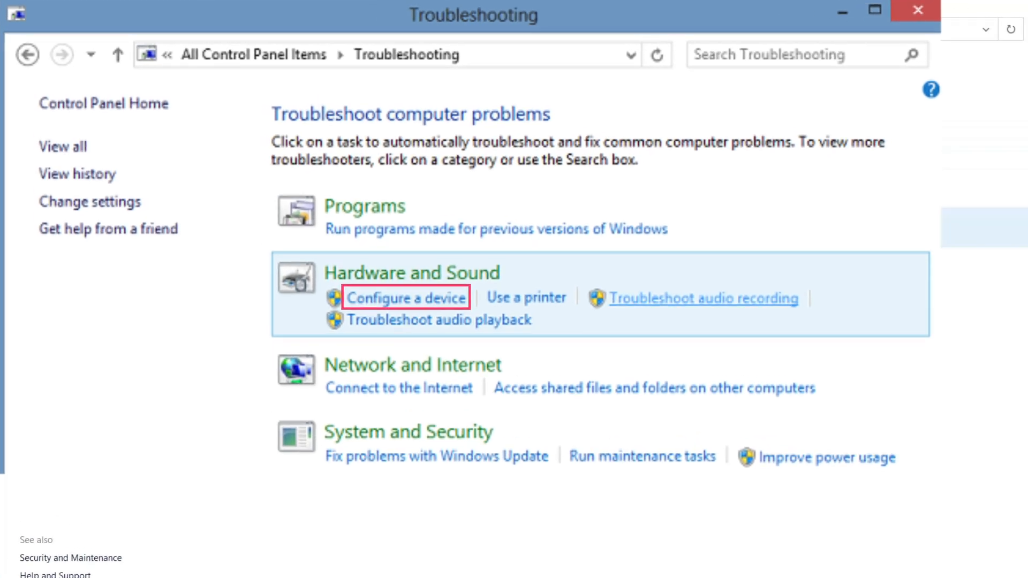
click(404, 296)
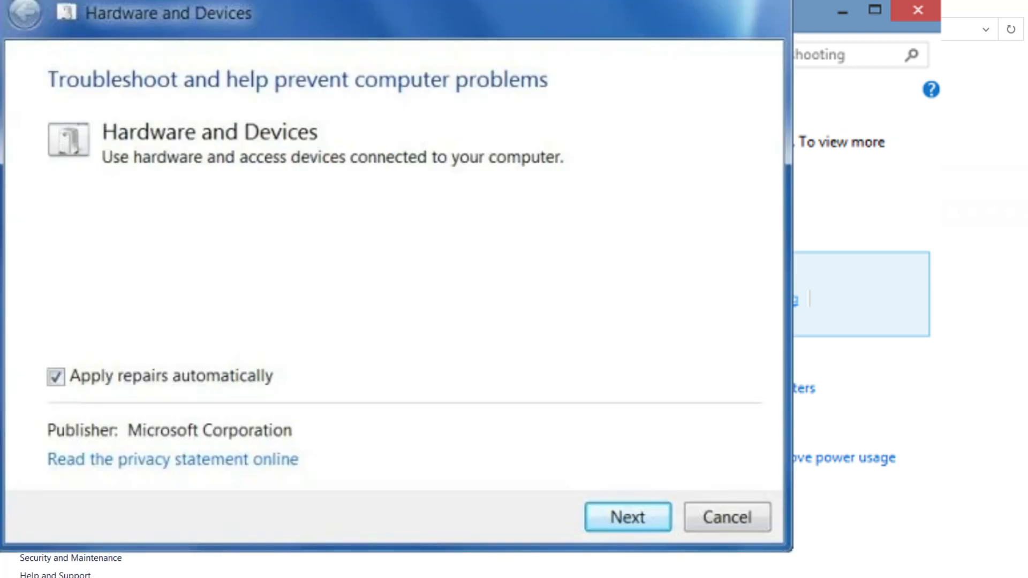